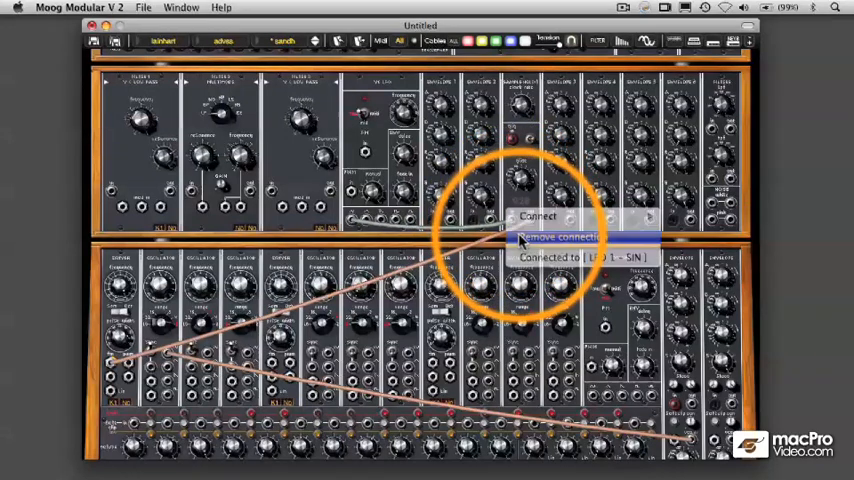
Step: Route the oscillator's sawtooth wave output into the sample-and-hold input jack
left_click(564, 236)
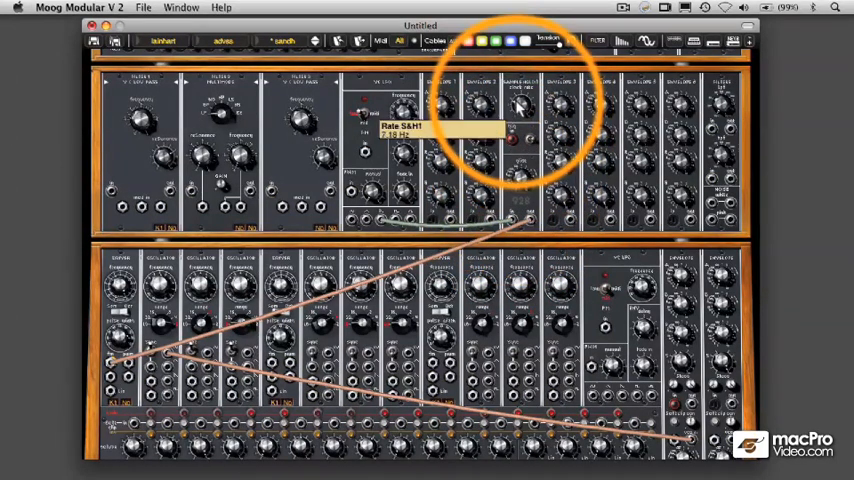
Step: Raise the Rate S&H knob to change the sample-and-hold clock rate
left_click_drag(520, 110, 522, 100)
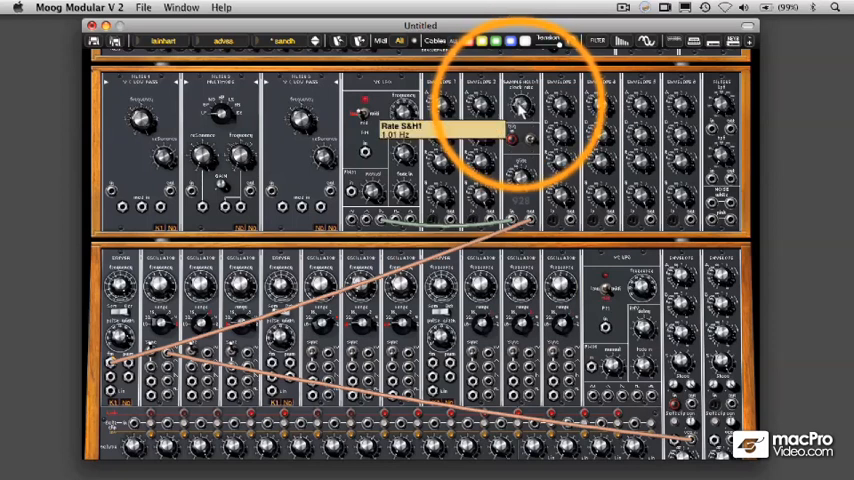
Step: Nudge the Rate S&H knob back down so the output steps audibly
left_click_drag(520, 110, 516, 120)
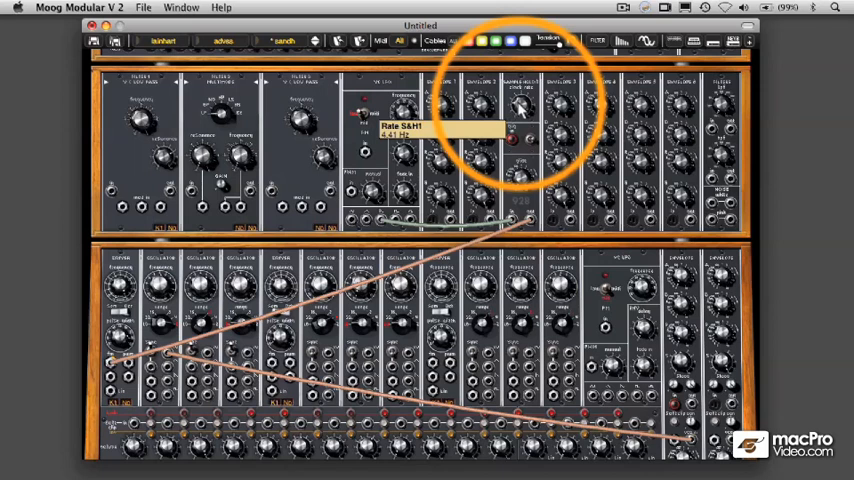
mouse_move(520, 110)
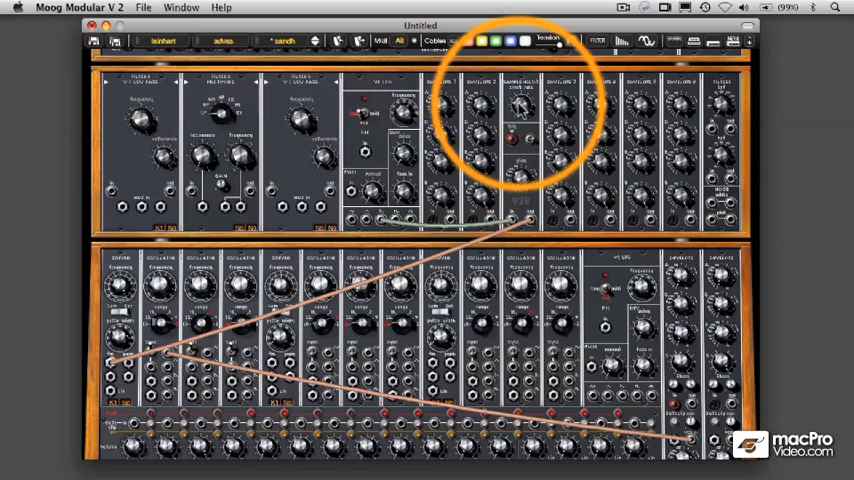